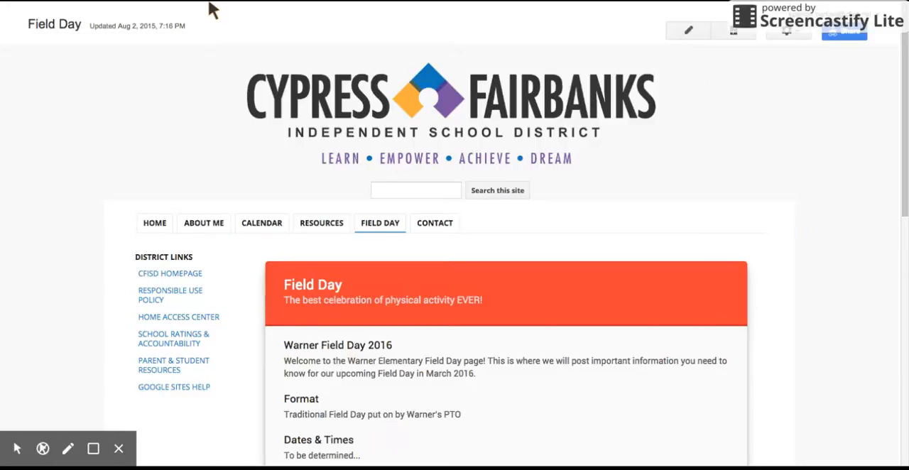
mouse_move(399, 232)
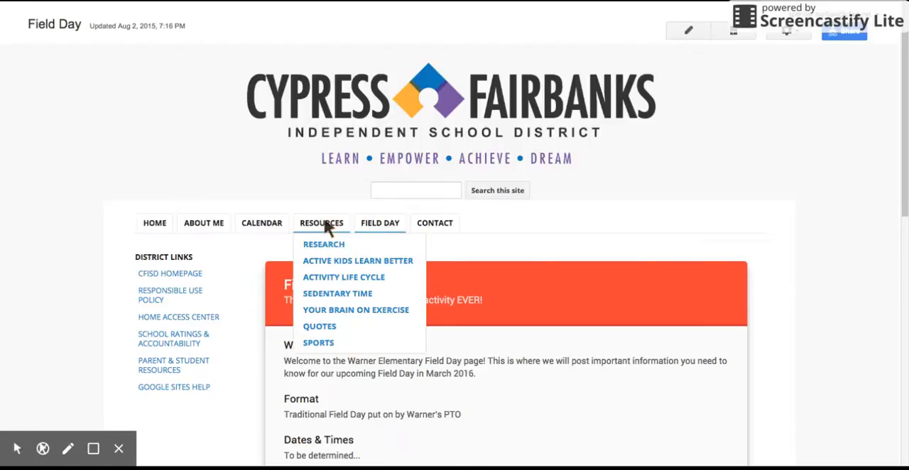
mouse_move(330, 241)
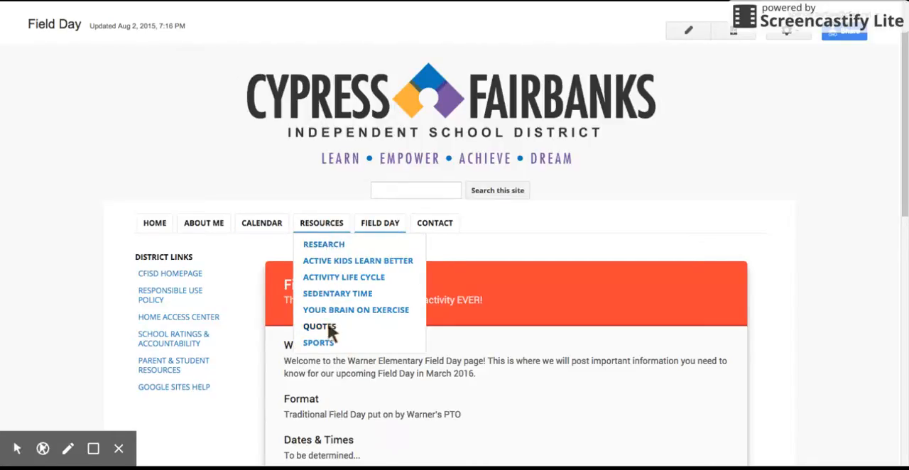
mouse_move(361, 312)
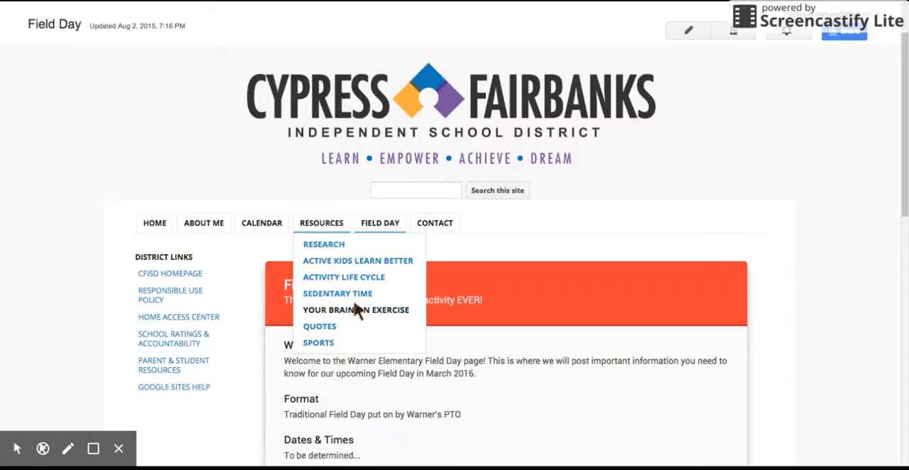
mouse_move(365, 267)
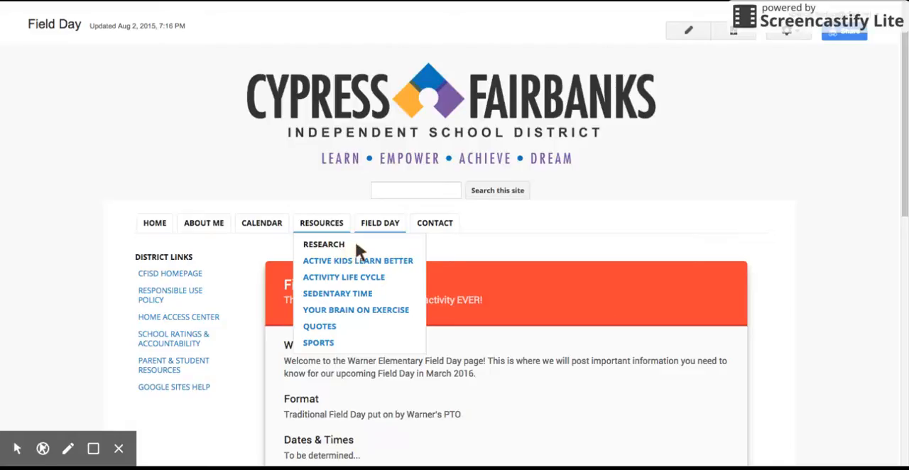
mouse_move(346, 249)
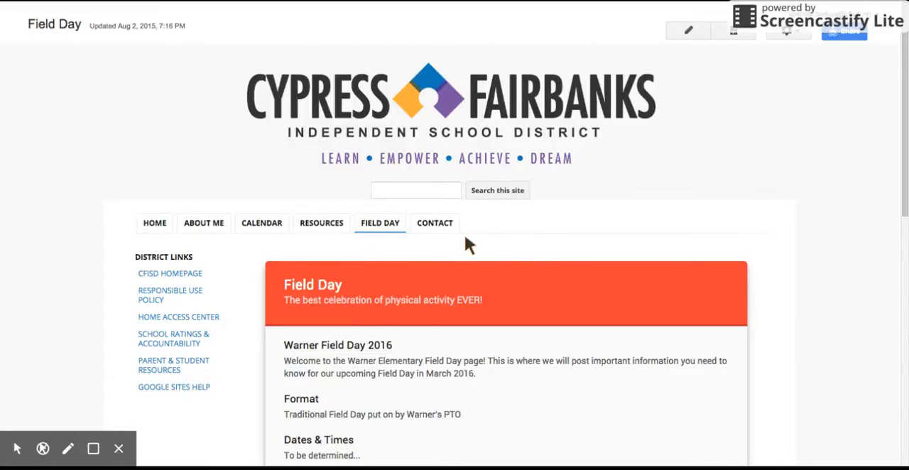
Step: Expand the Resources pages, then enter Edit site layout for the Field Day site
click(321, 223)
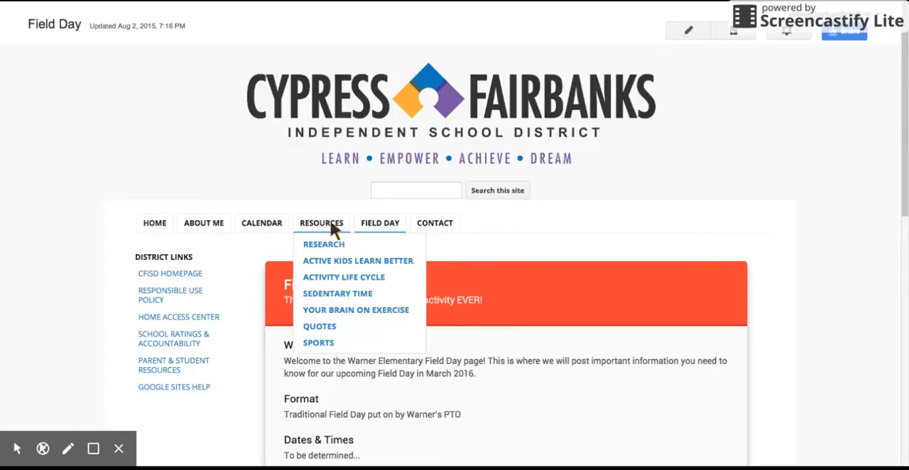
mouse_move(335, 312)
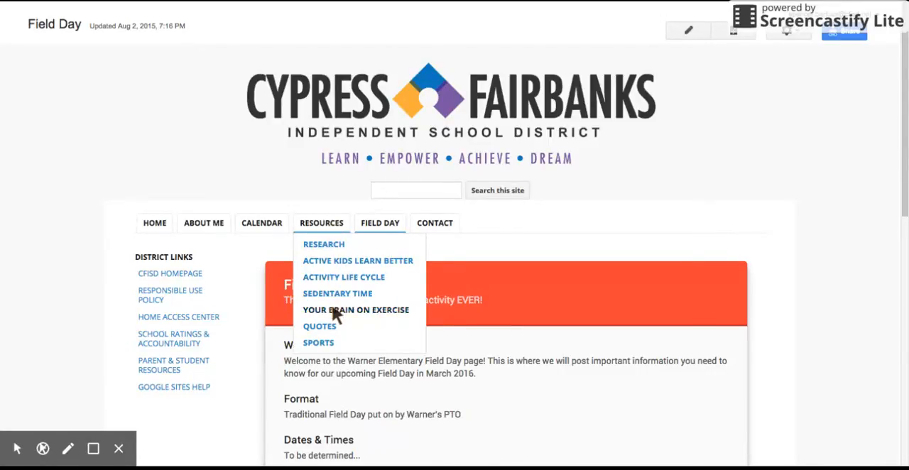
mouse_move(327, 229)
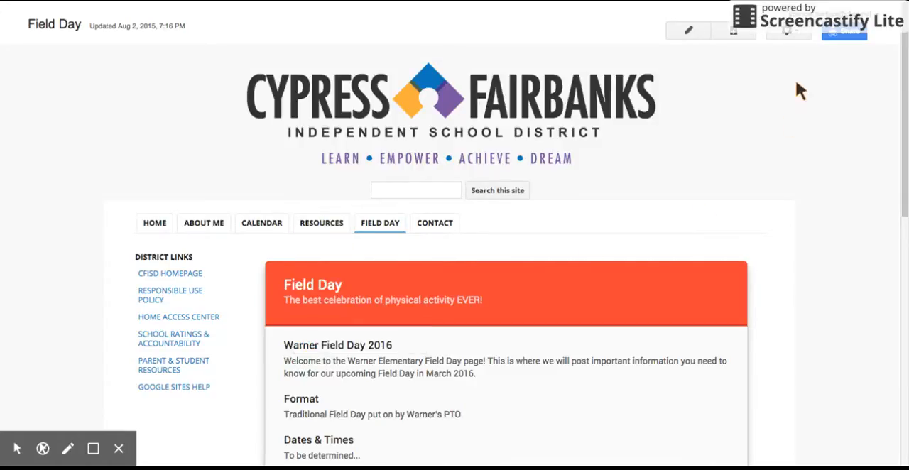
mouse_move(789, 34)
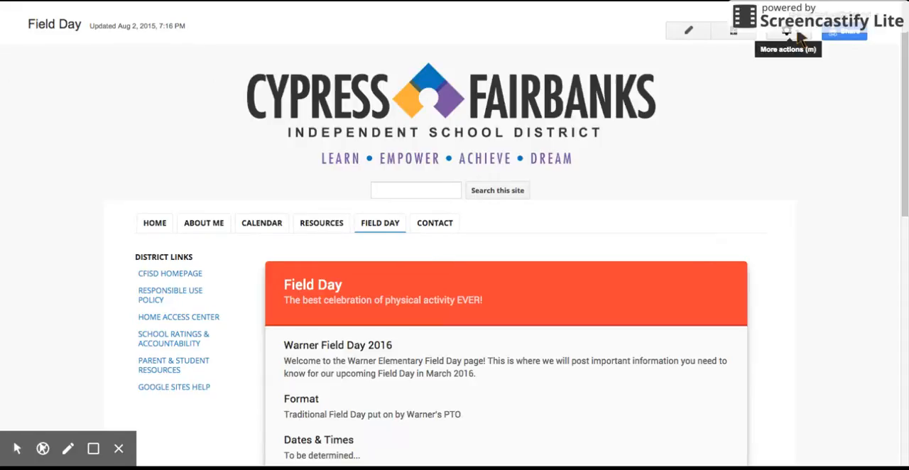
click(786, 30)
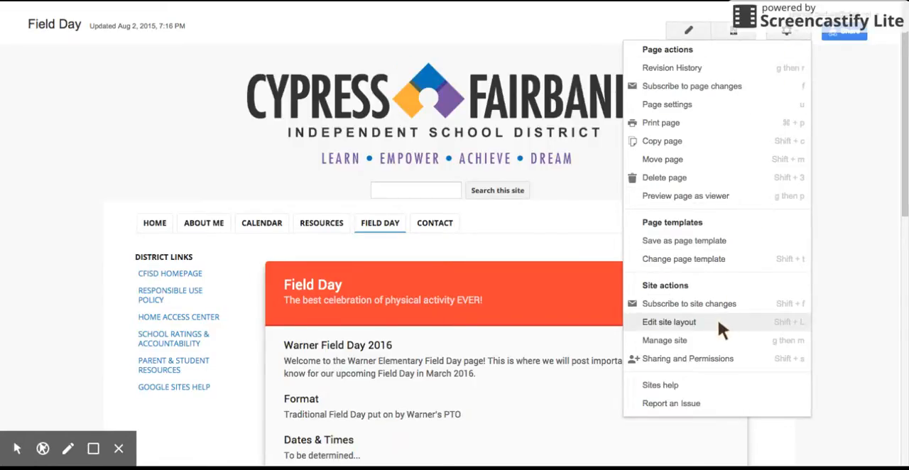
click(669, 322)
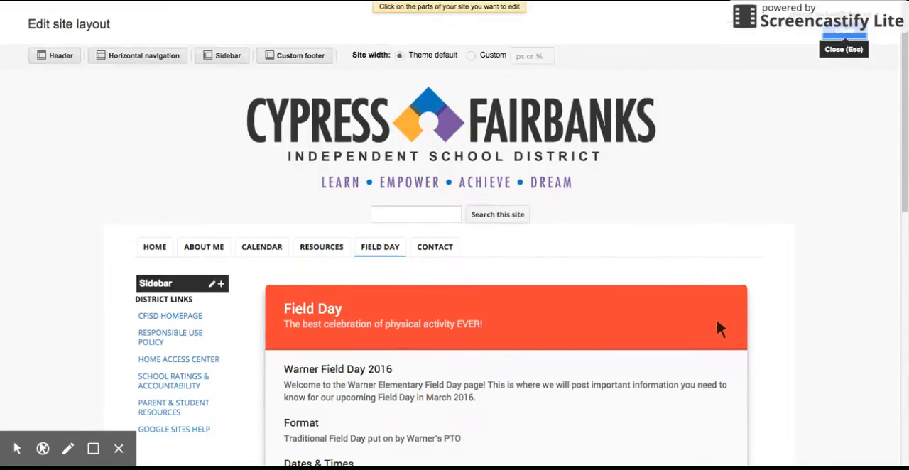
mouse_move(668, 194)
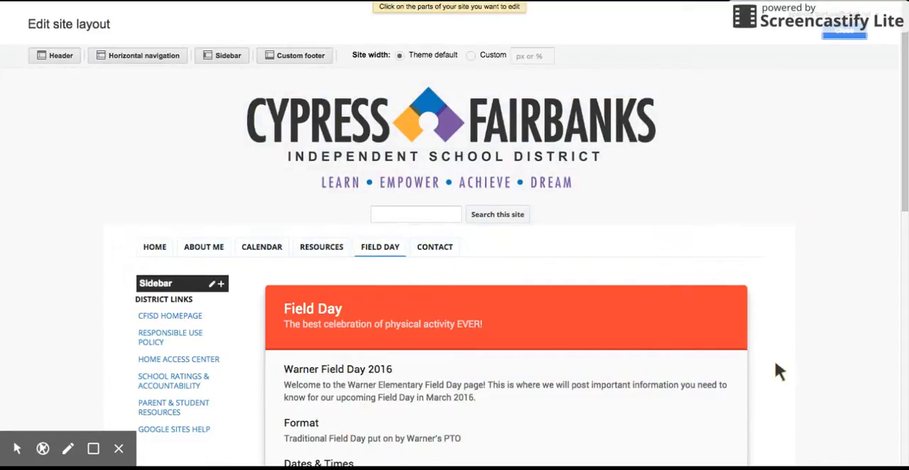
scroll(down, 3)
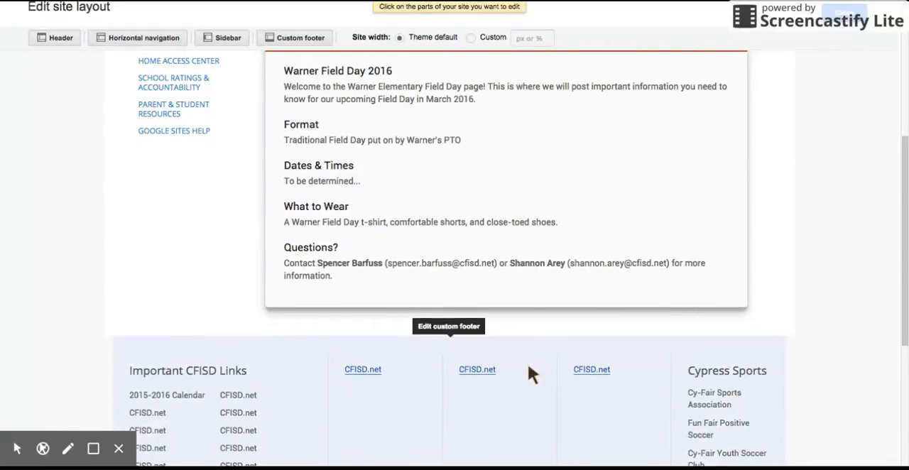
scroll(up, 3)
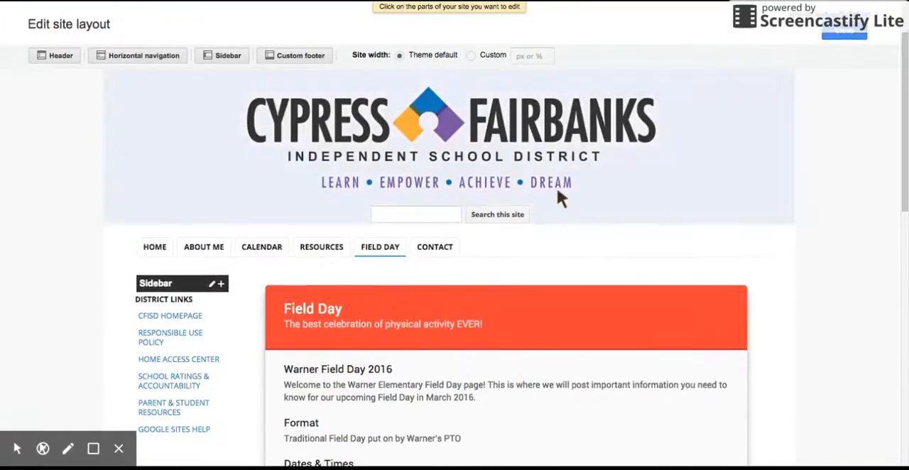
mouse_move(494, 245)
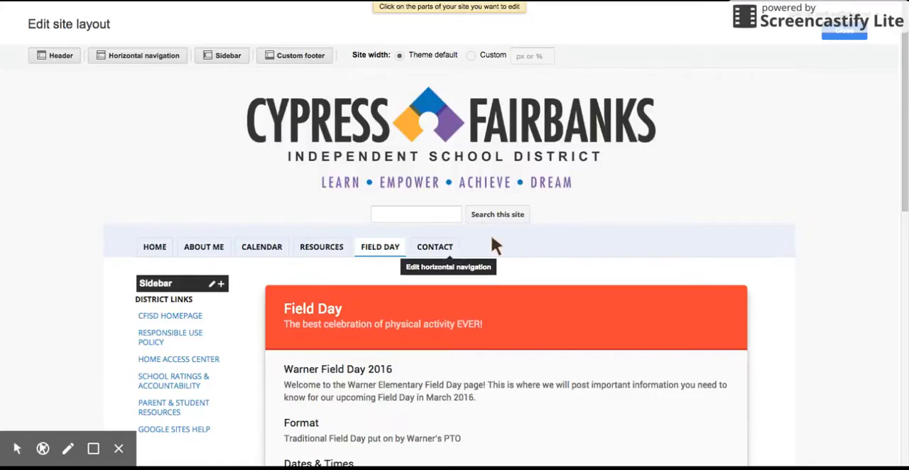
mouse_move(507, 246)
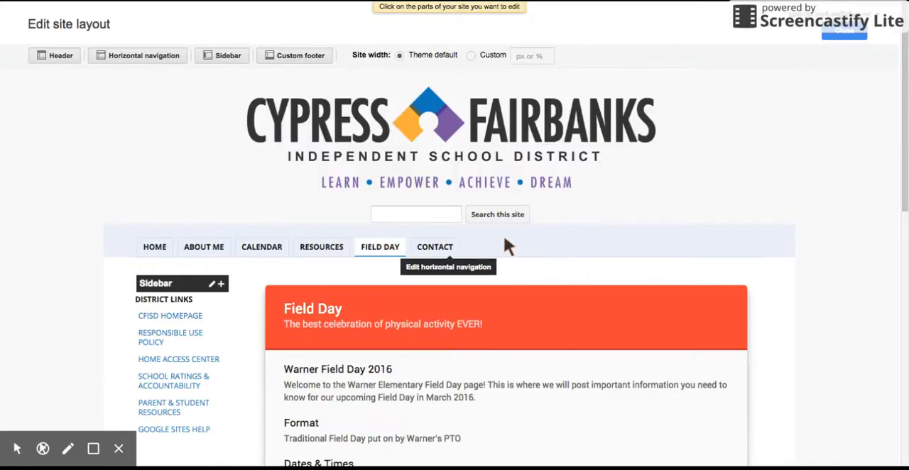
mouse_move(535, 245)
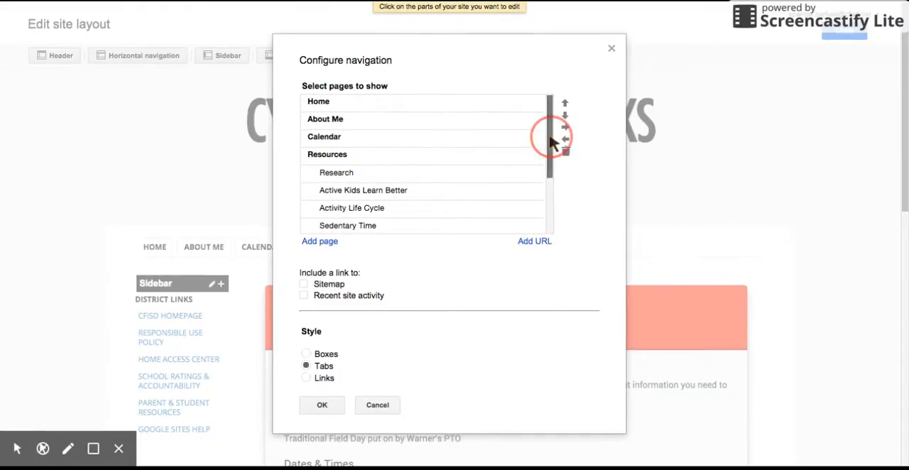
Step: Scroll the Configure navigation page list to show the Resources subpages
scroll(down, 3)
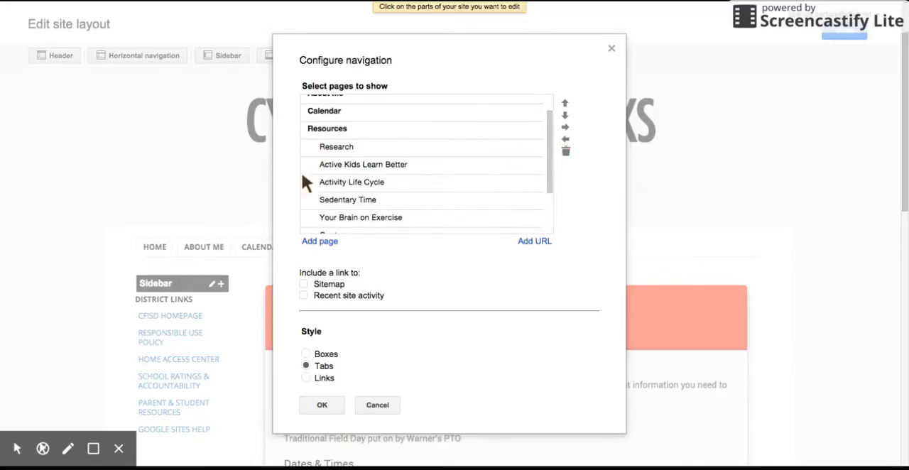
mouse_move(321, 144)
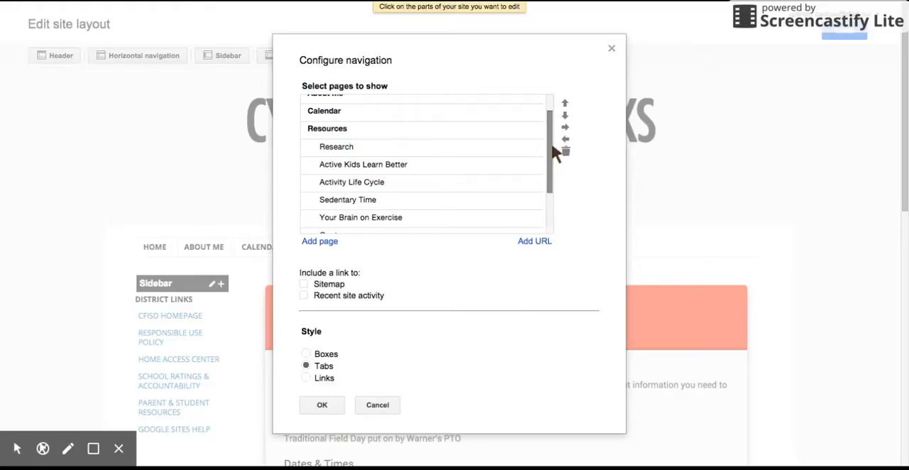
mouse_move(382, 409)
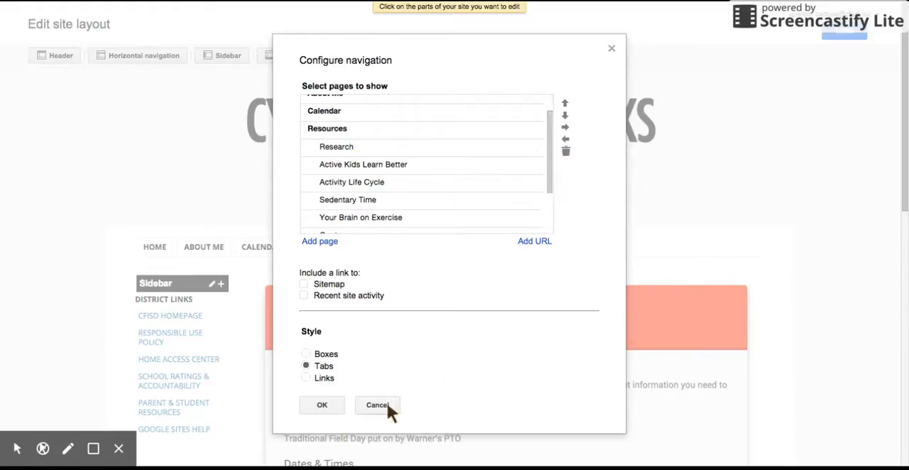
click(378, 405)
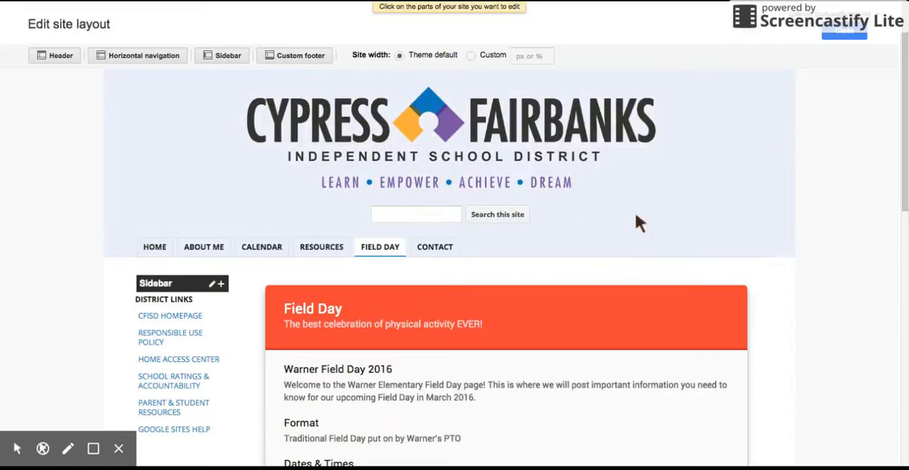
click(142, 56)
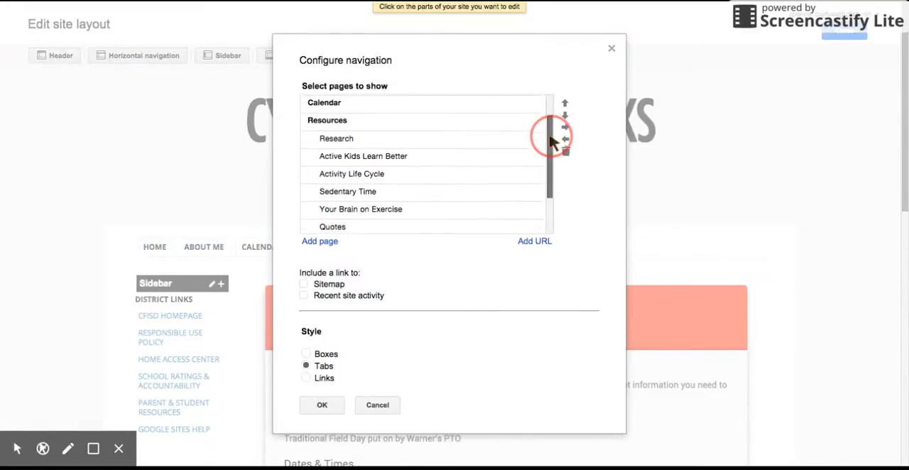
scroll(down, 3)
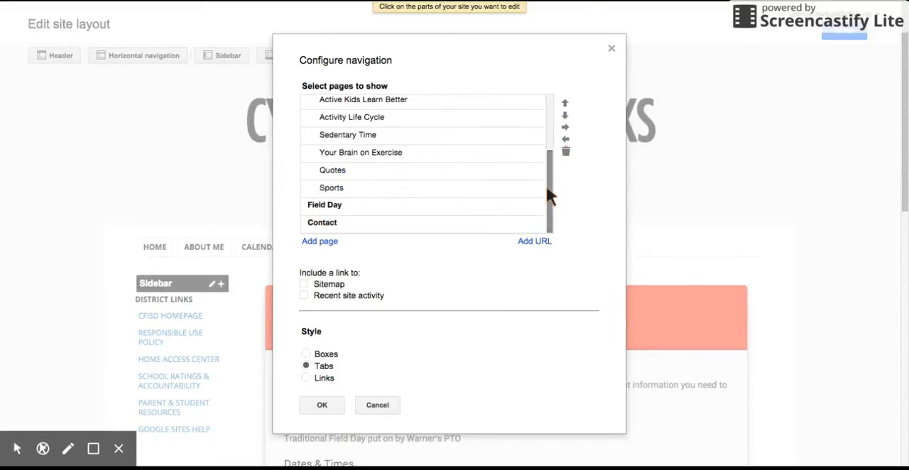
mouse_move(319, 244)
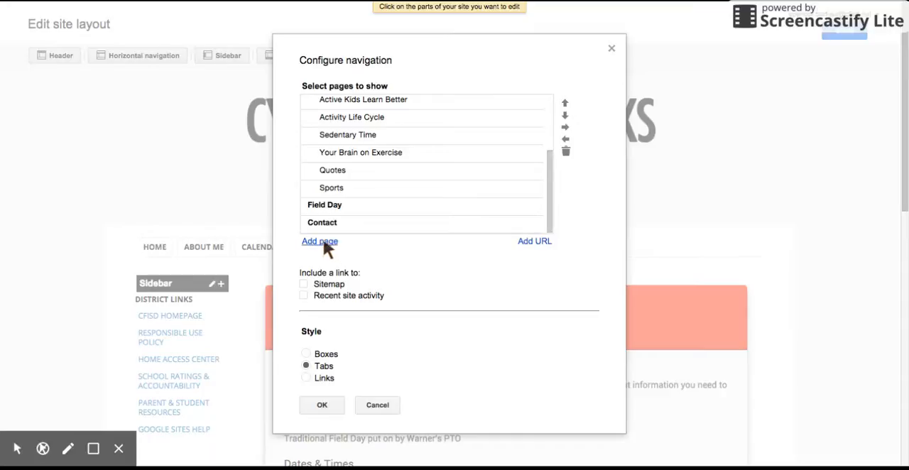
Step: Add the 'testing' page from under Home to the navigation's pages to show
click(319, 241)
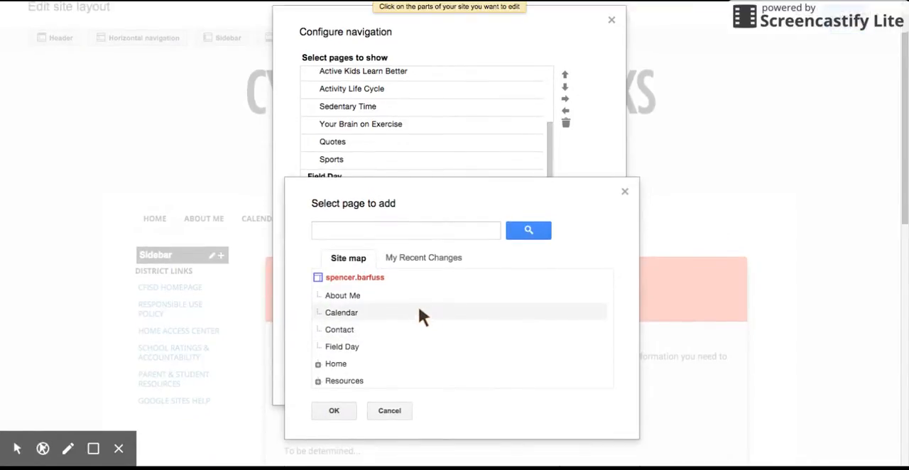
mouse_move(358, 316)
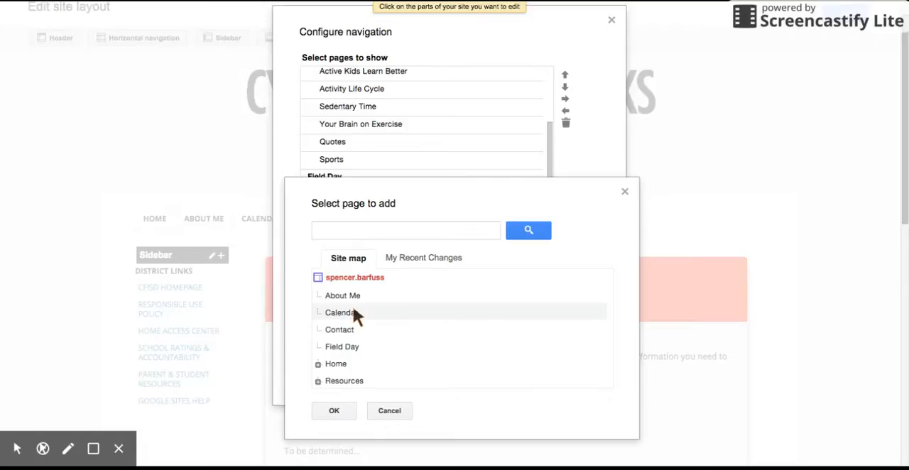
mouse_move(345, 327)
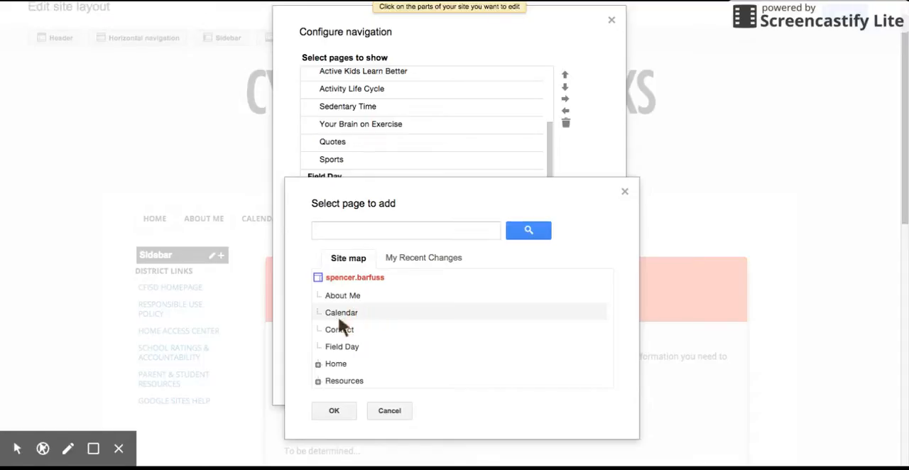
mouse_move(321, 369)
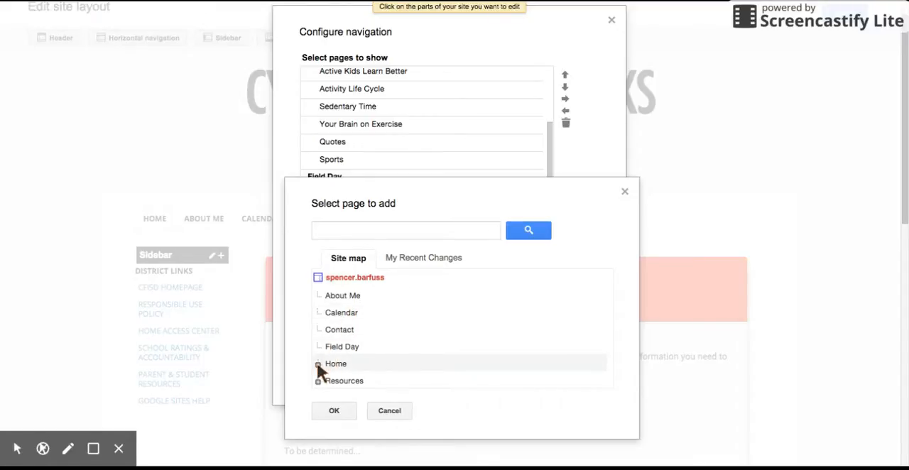
click(317, 365)
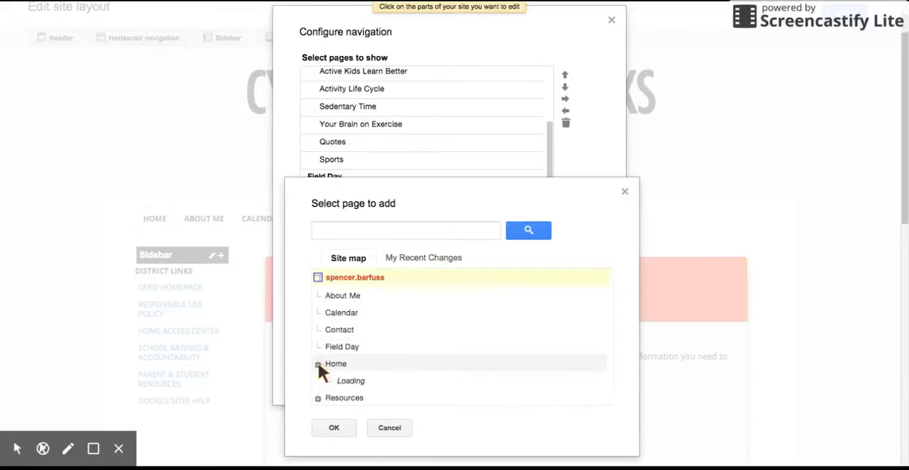
click(318, 363)
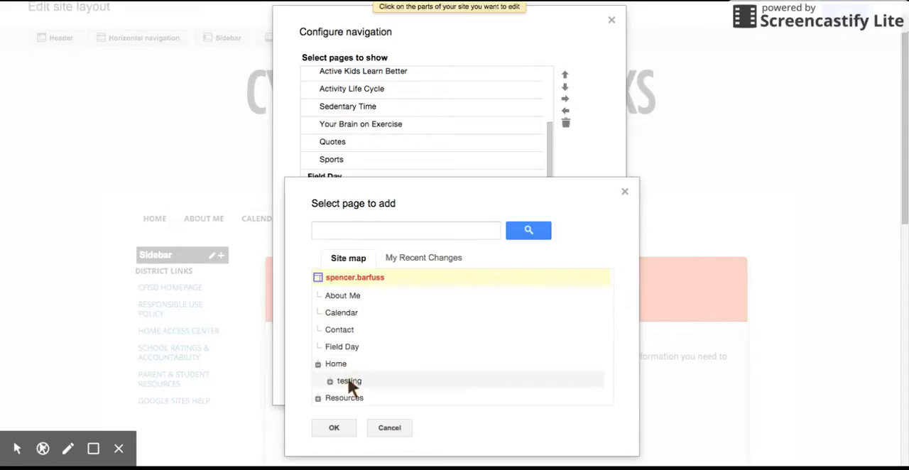
click(349, 380)
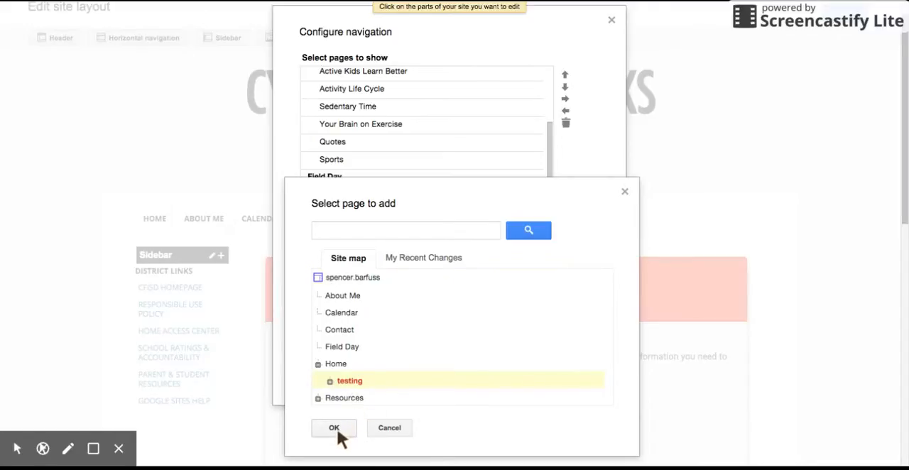
click(334, 428)
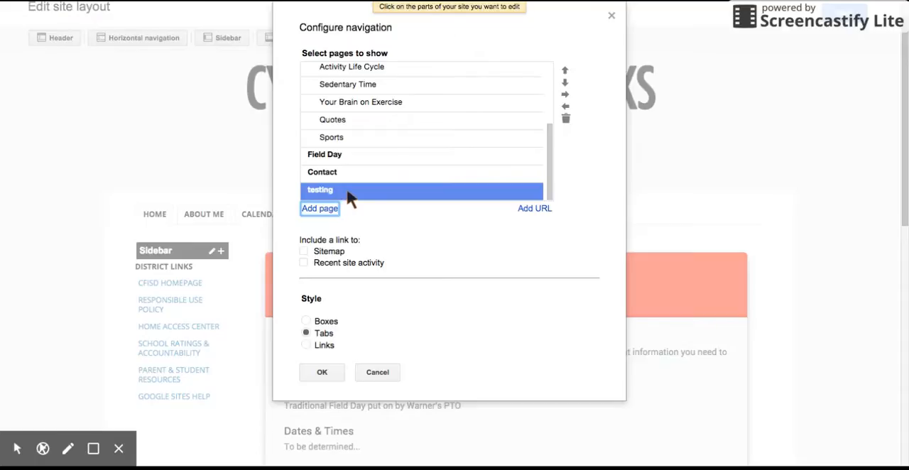
mouse_move(470, 163)
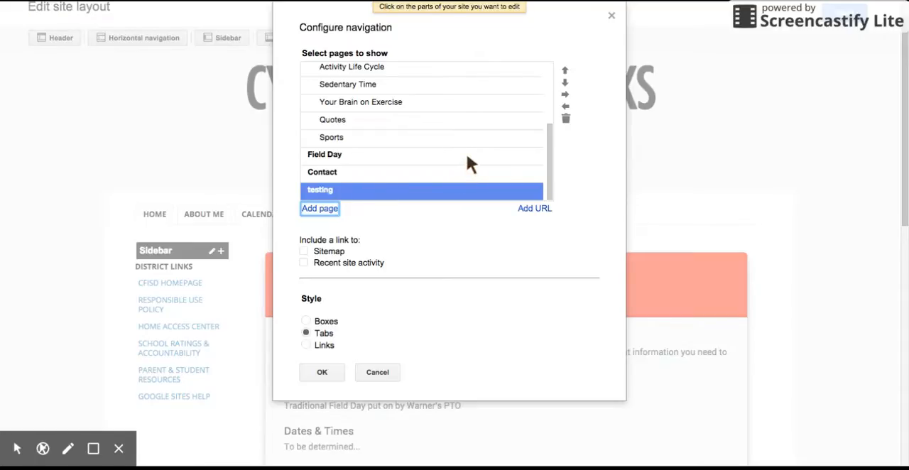
mouse_move(438, 147)
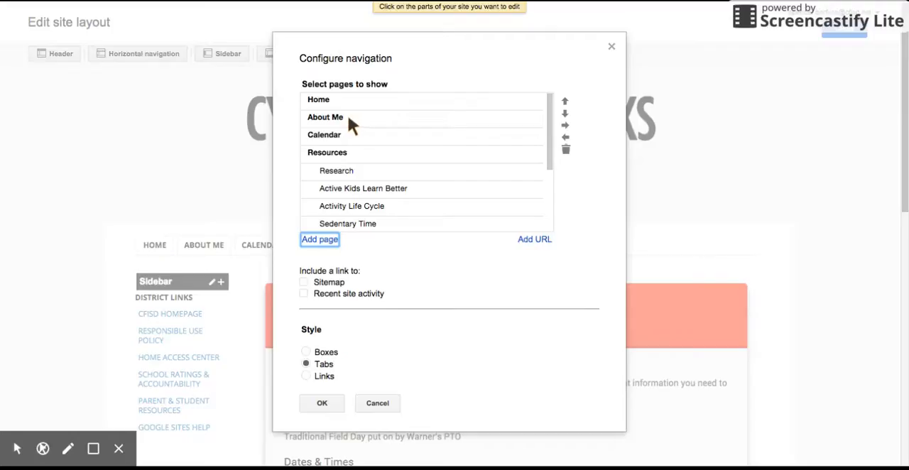
mouse_move(327, 126)
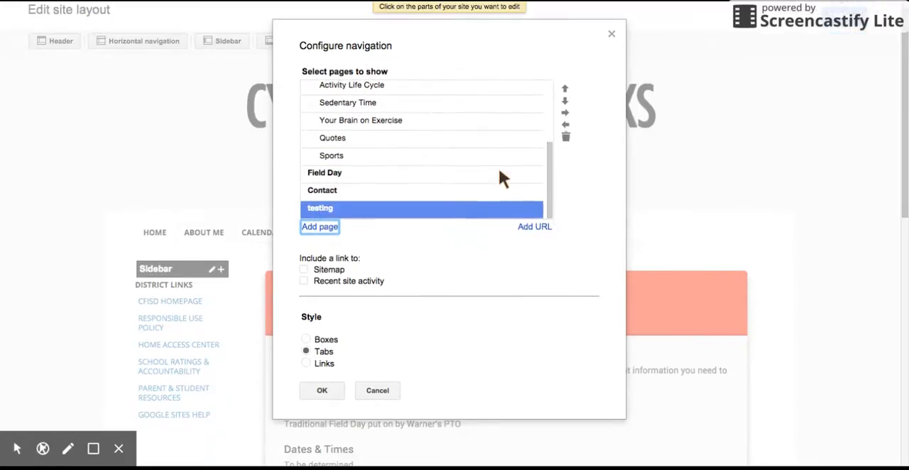
mouse_move(383, 217)
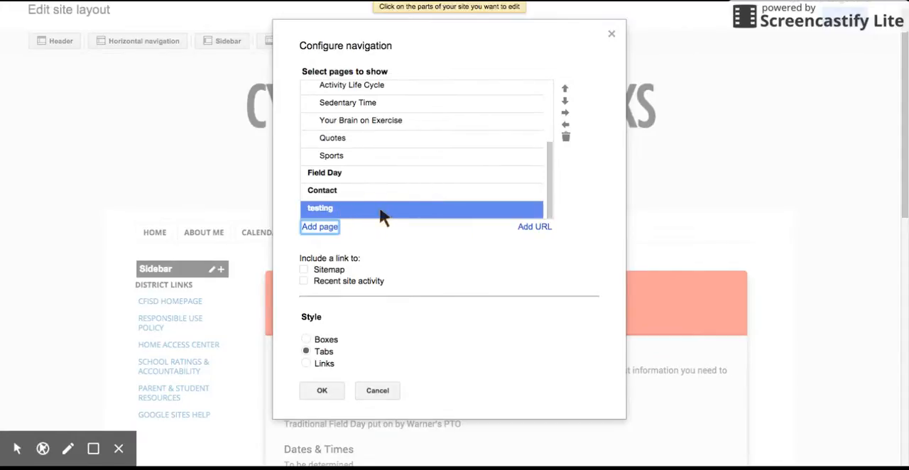
mouse_move(575, 200)
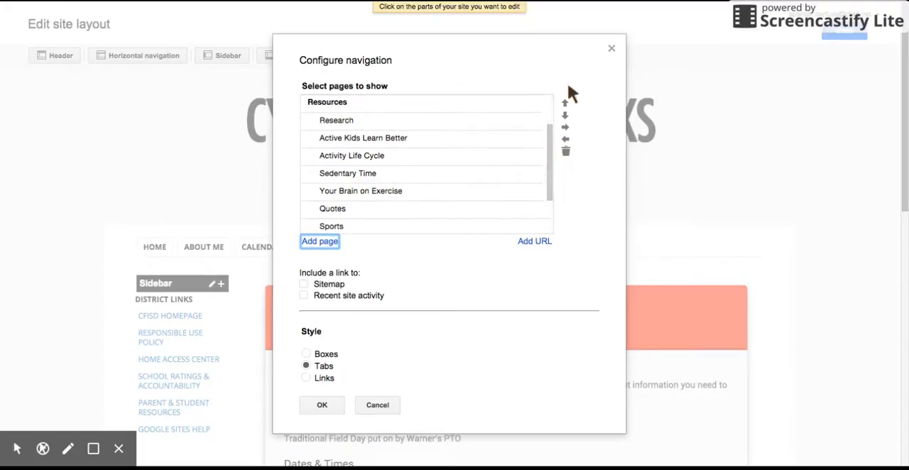
mouse_move(558, 146)
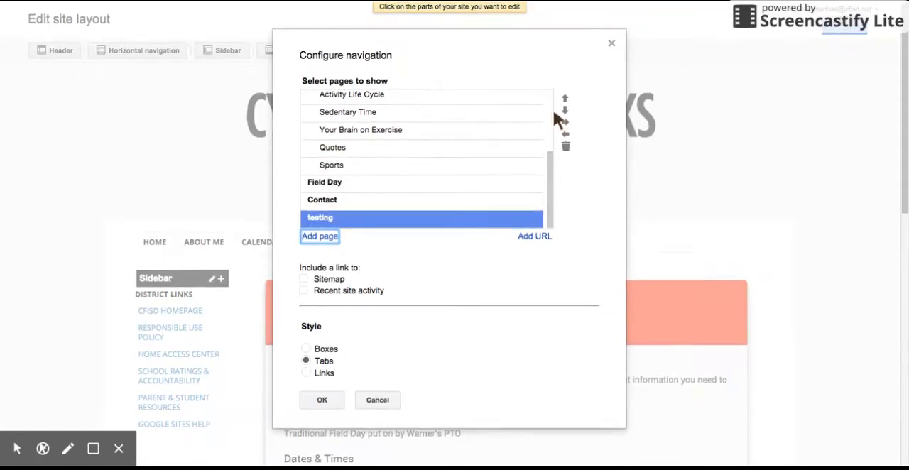
Step: Move 'testing' up the navigation list, above Contact and further up
click(566, 99)
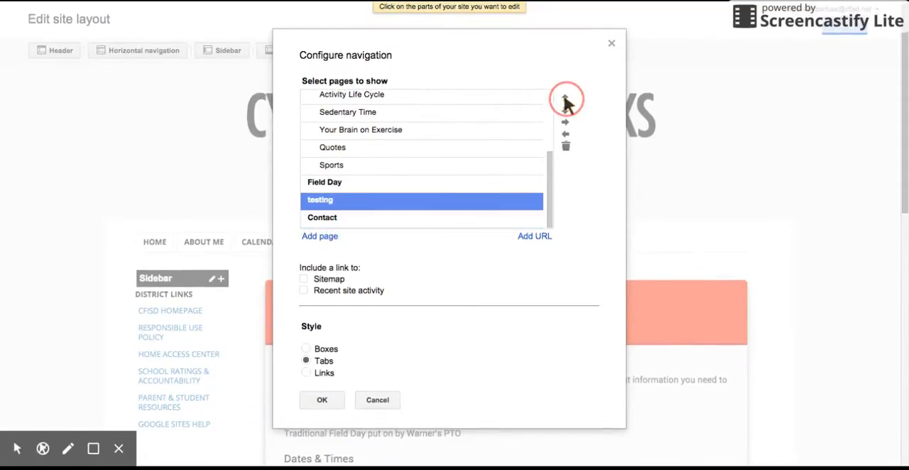
click(566, 100)
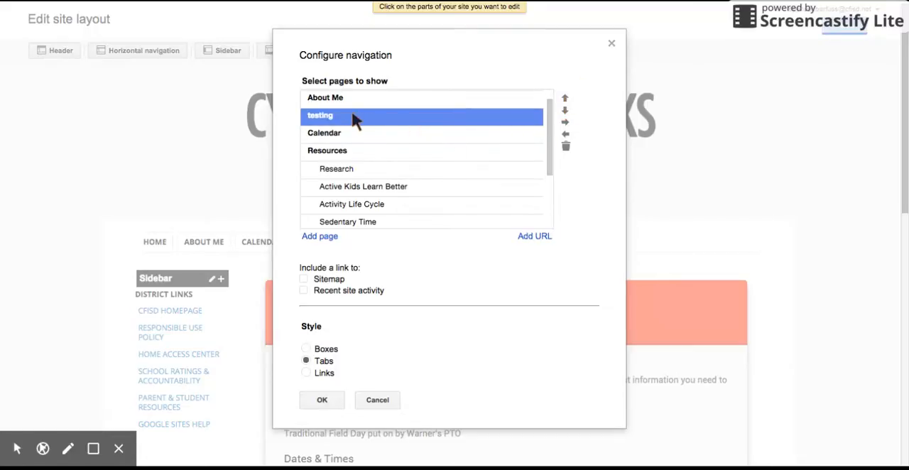
mouse_move(329, 122)
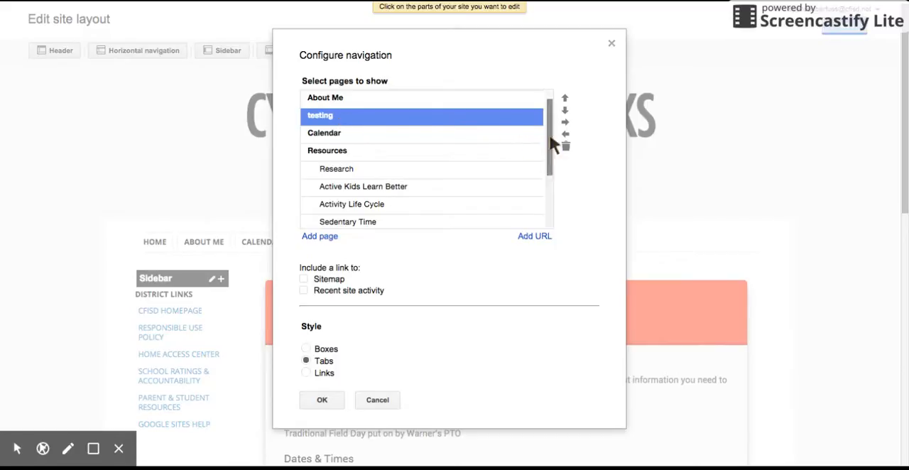
mouse_move(568, 122)
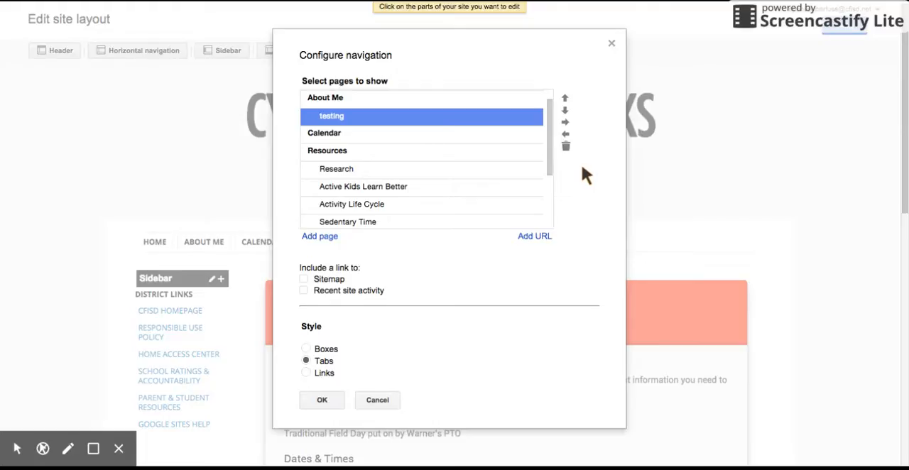
mouse_move(570, 174)
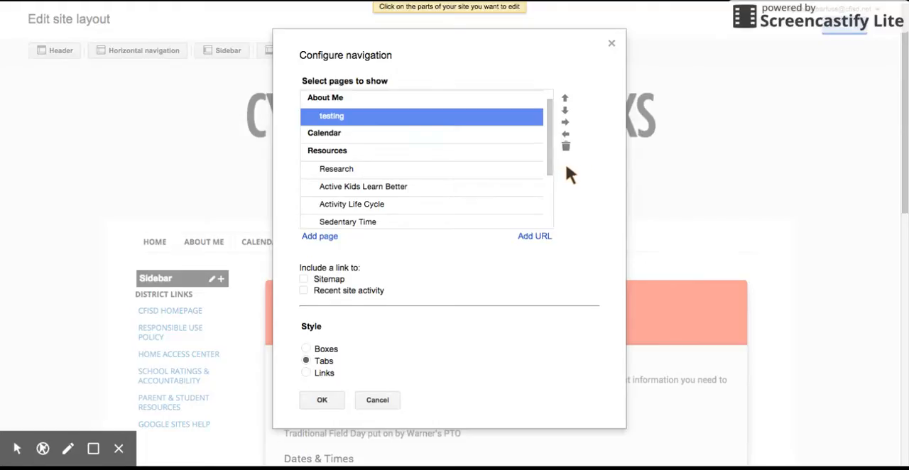
mouse_move(568, 126)
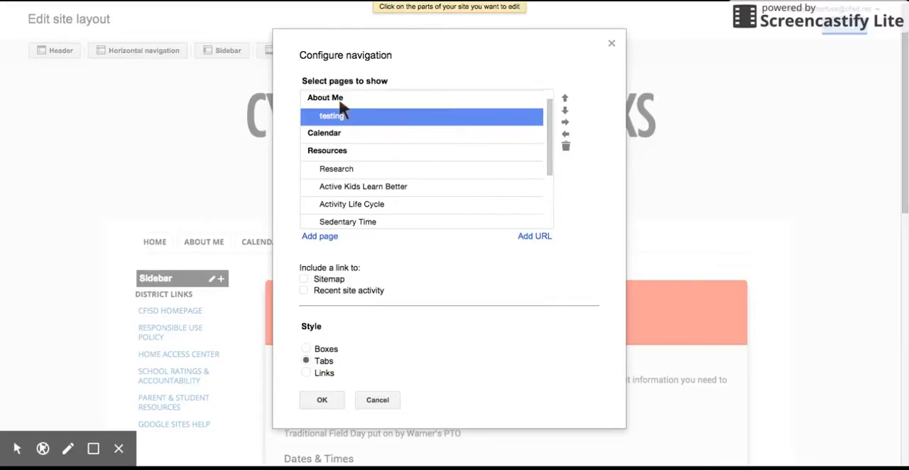
mouse_move(567, 118)
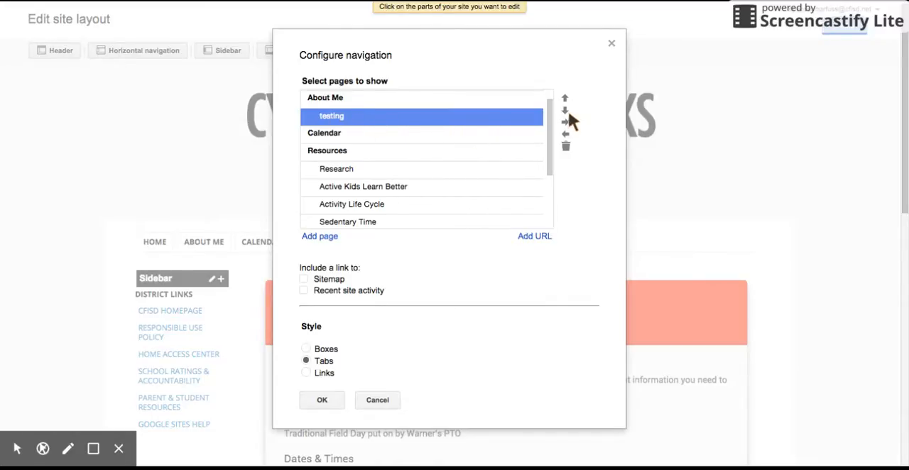
mouse_move(567, 142)
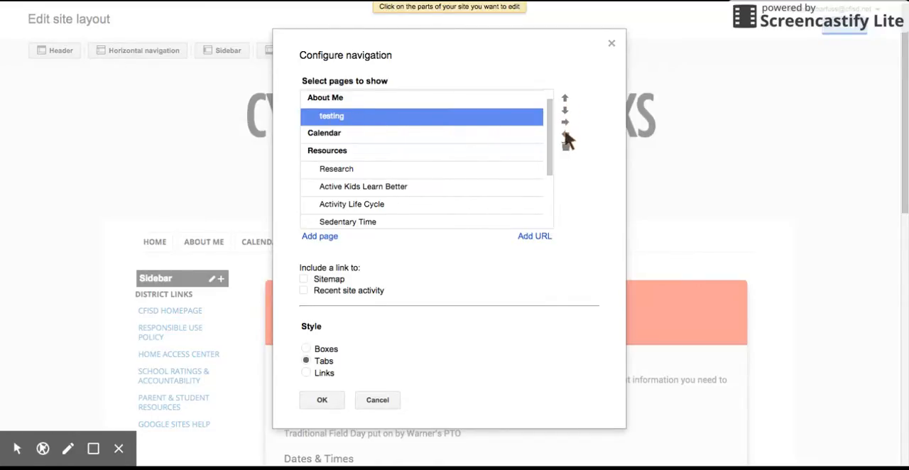
Step: Un-nest 'testing' to the top level and move it back down the page list
click(565, 135)
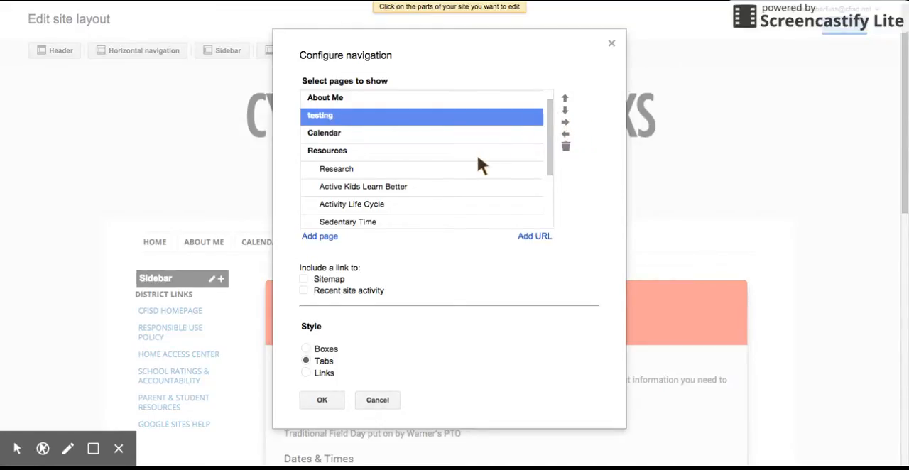
scroll(down, 3)
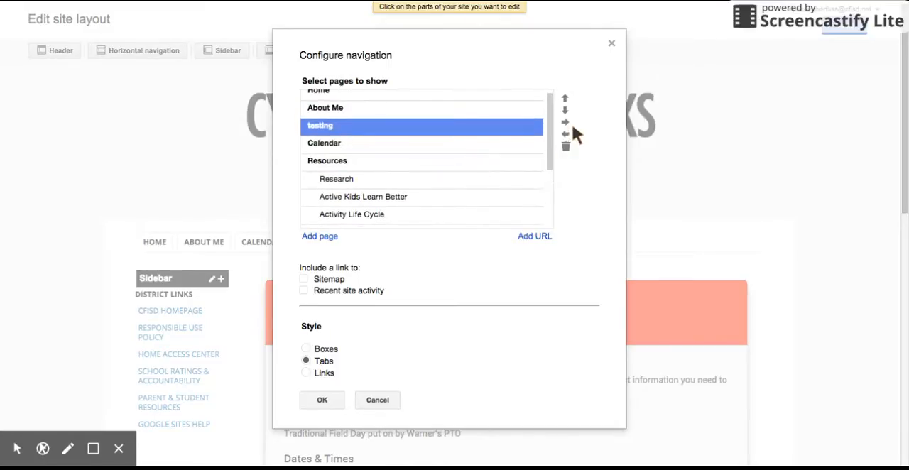
click(565, 146)
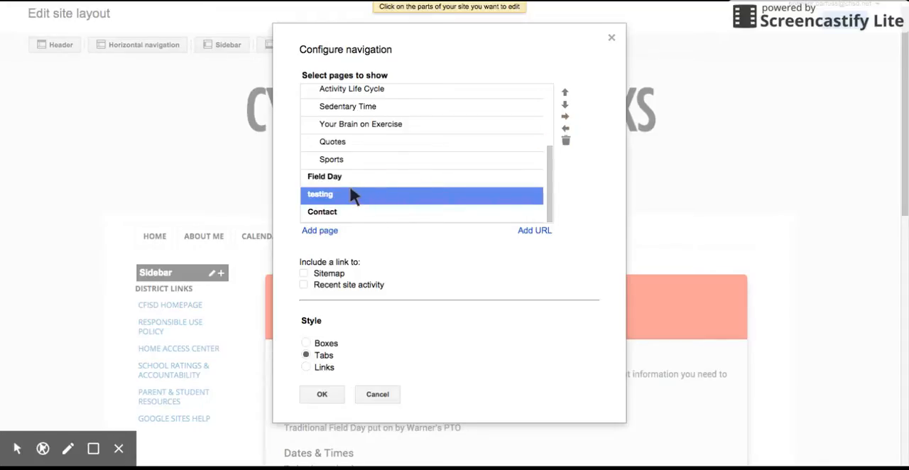
mouse_move(362, 201)
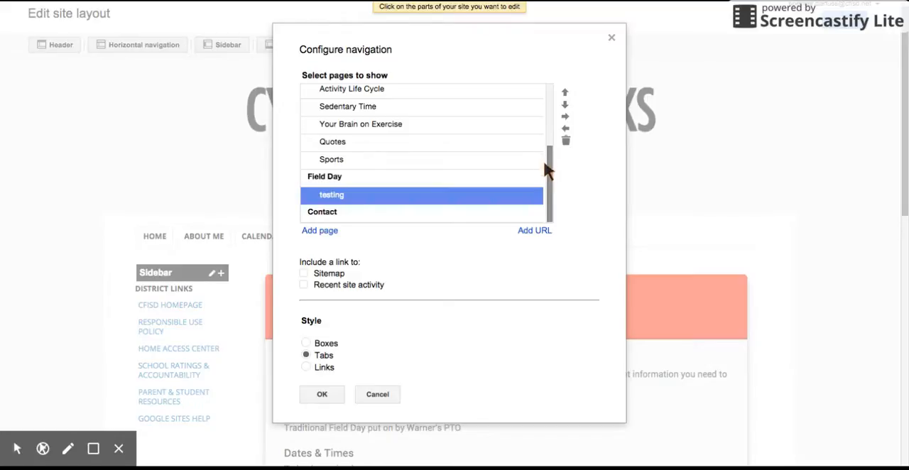
mouse_move(547, 201)
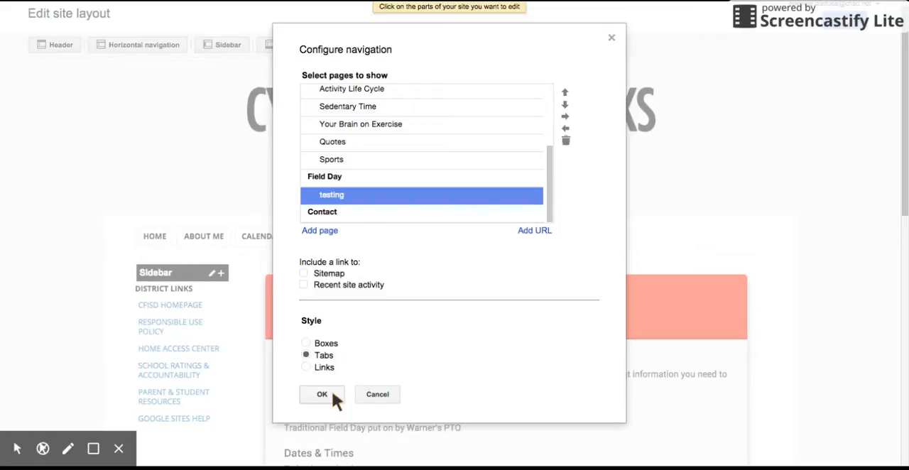
mouse_move(332, 403)
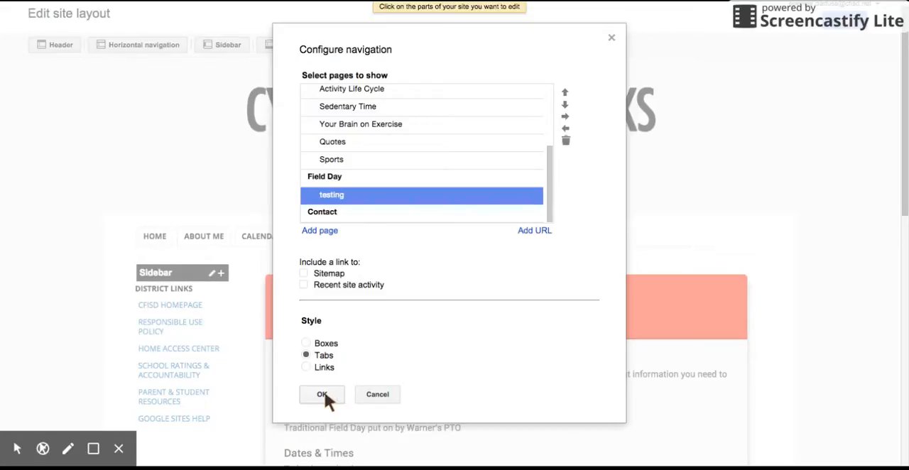
Step: Confirm the navigation settings and exit the site layout editor
click(321, 394)
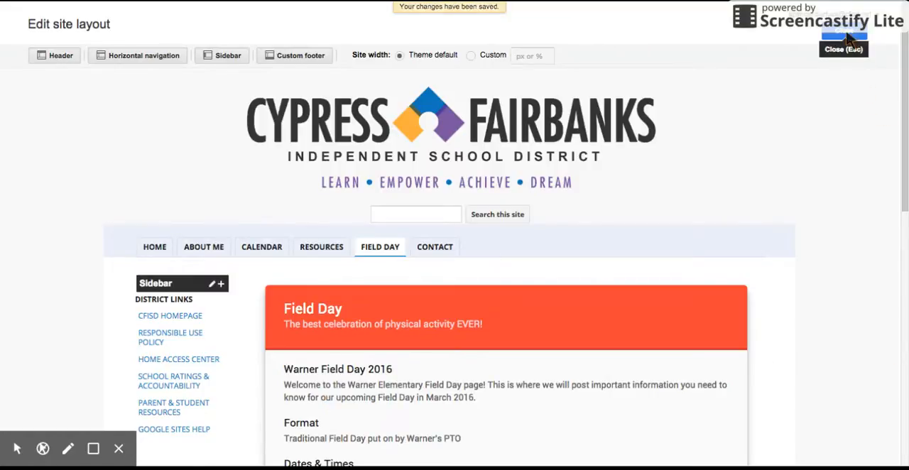
click(844, 37)
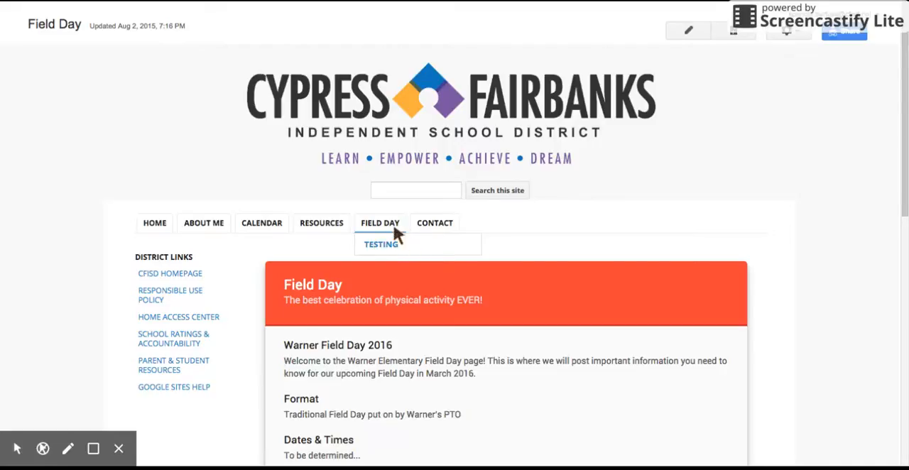
mouse_move(390, 228)
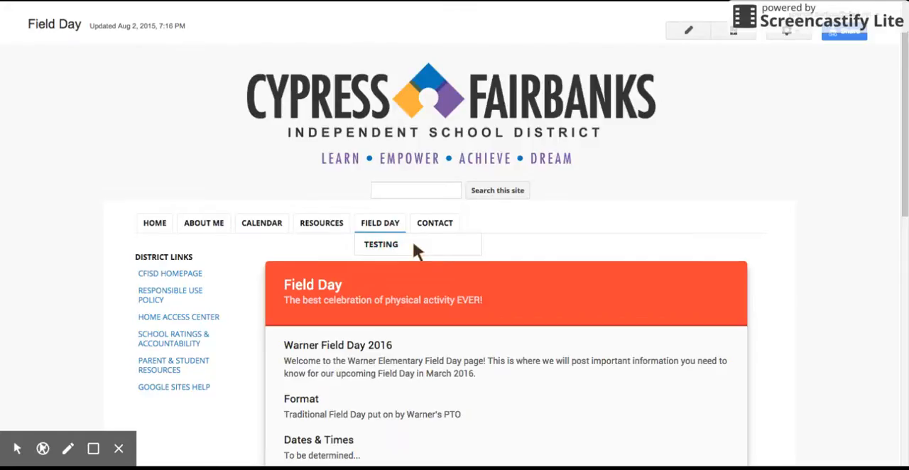
mouse_move(802, 60)
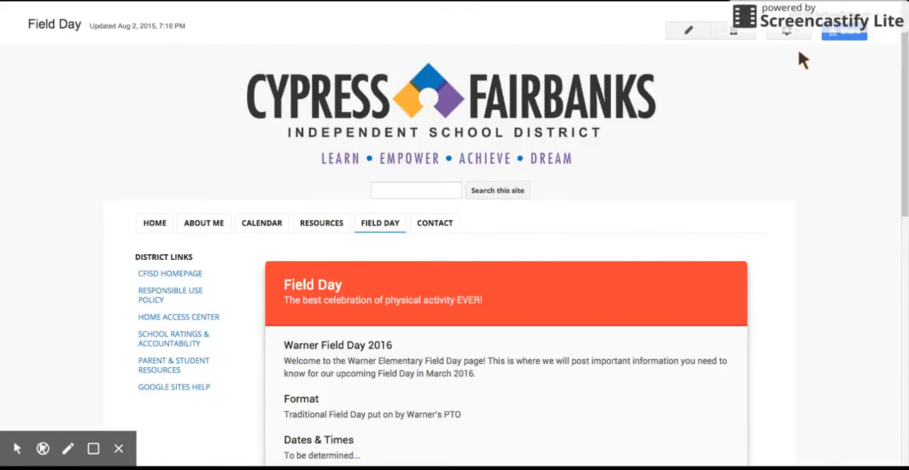